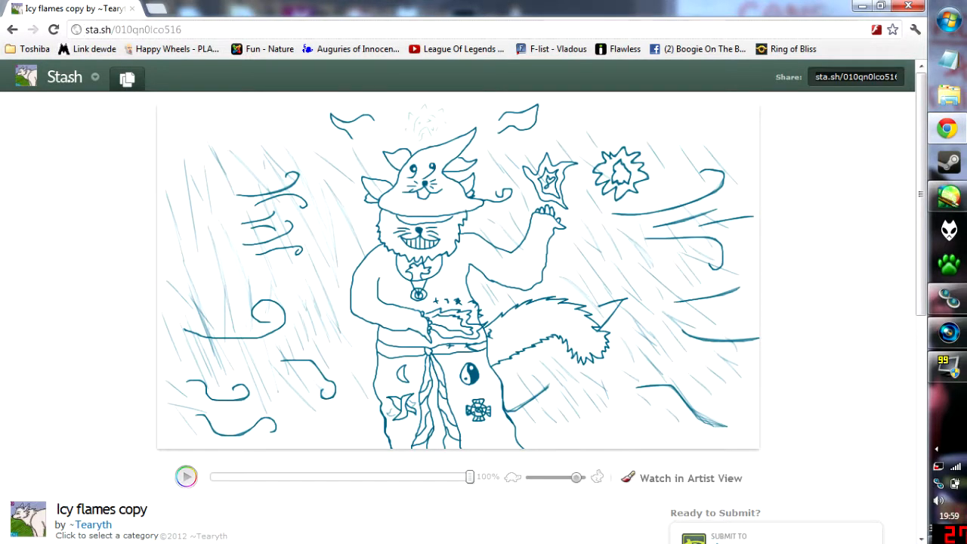
Start the cat wizard replay and nudge the progress bar toward the robe's moon and yin-yang.
left_click(186, 477)
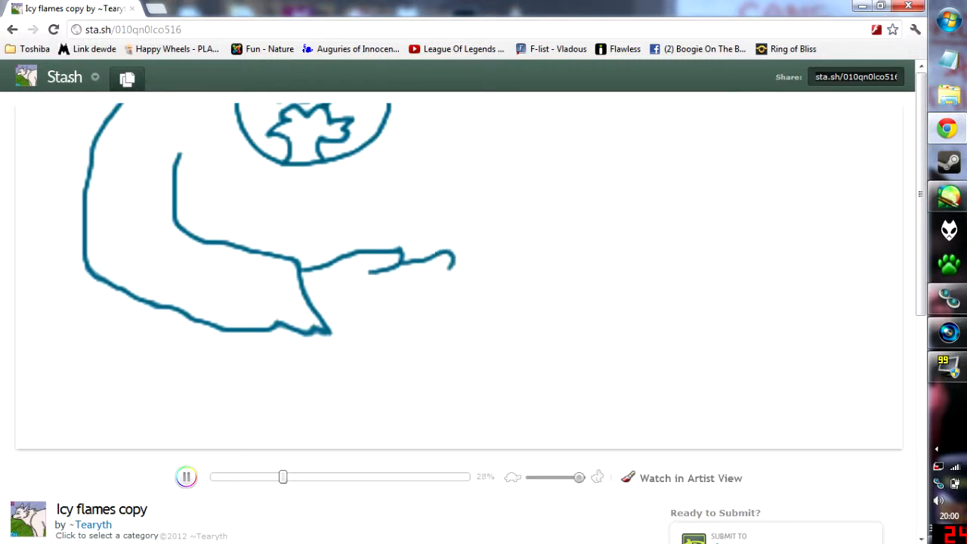
left_click_drag(282, 477, 287, 477)
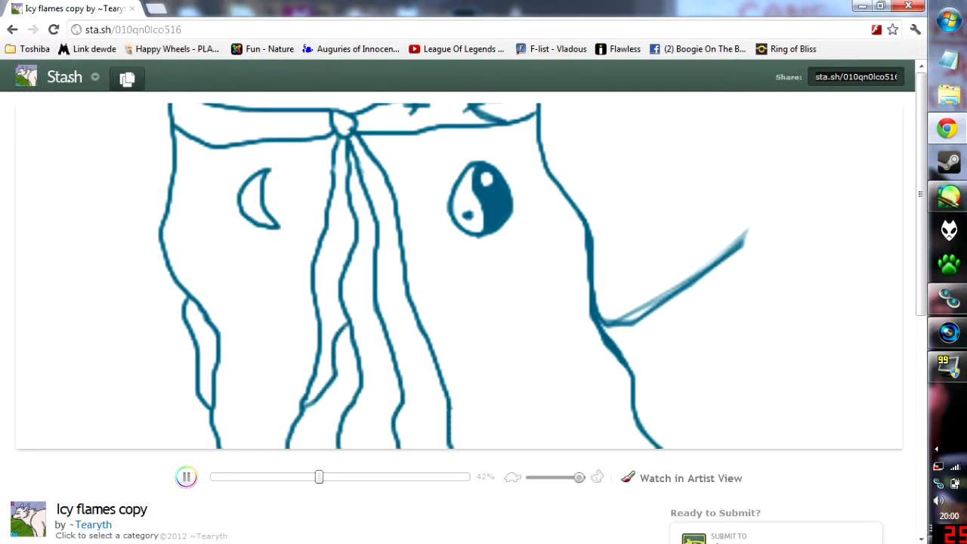
Advance the replay to about 70%, past the robe emblem and tail fur edge.
left_click_drag(319, 477, 324, 476)
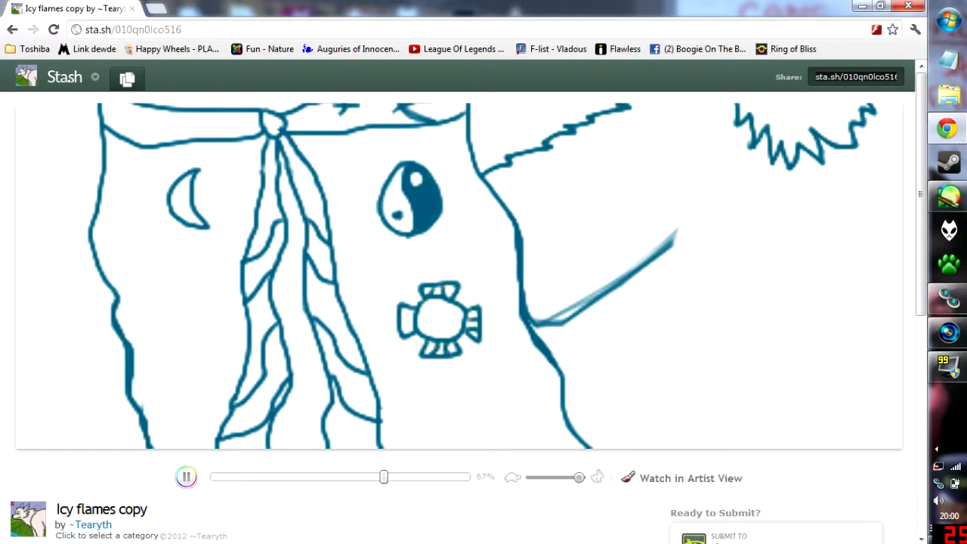
left_click(392, 477)
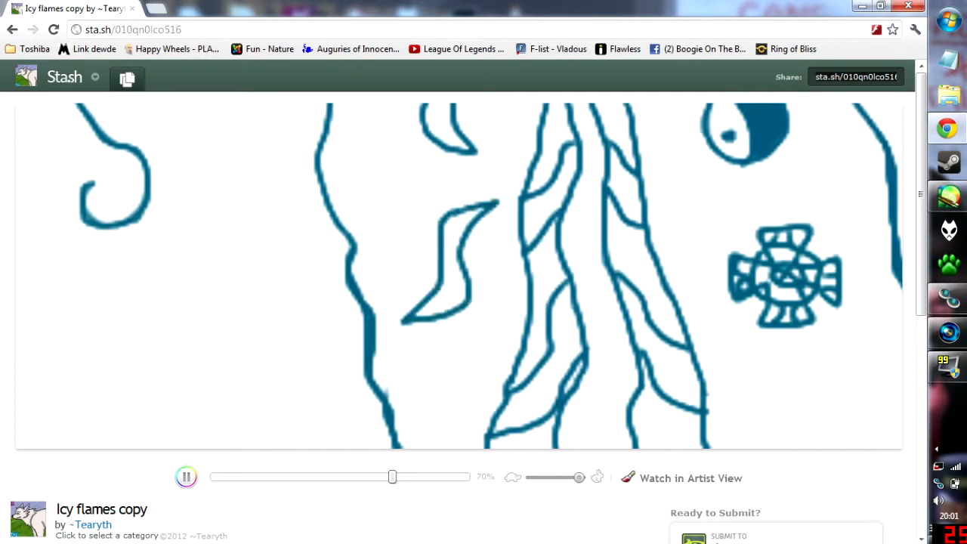